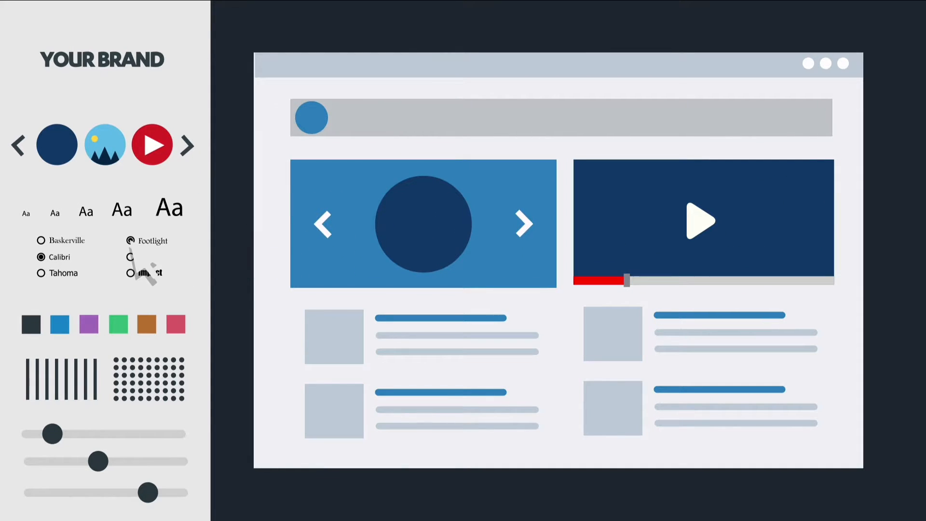
Step: Apply Footlight font, green accent swatch and dotted background in the Your Brand panel
left_click(118, 324)
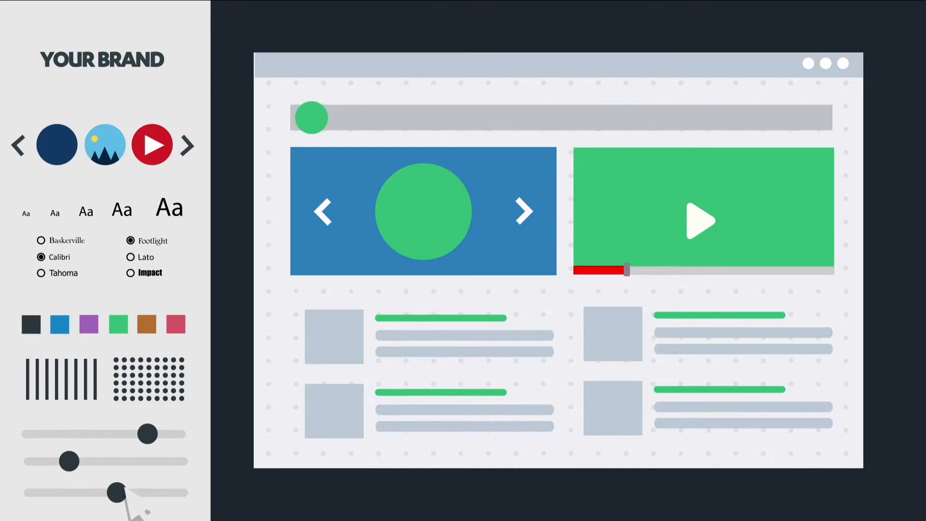
mouse_move(219, 339)
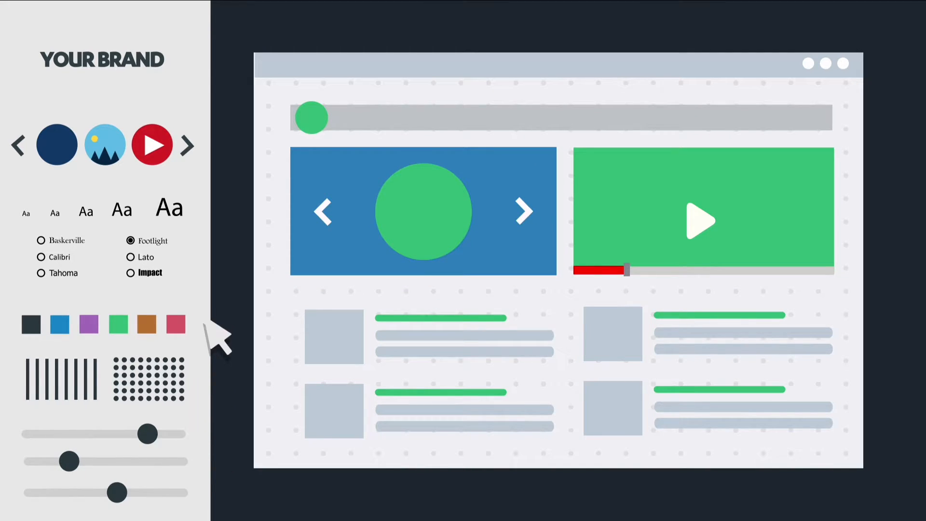